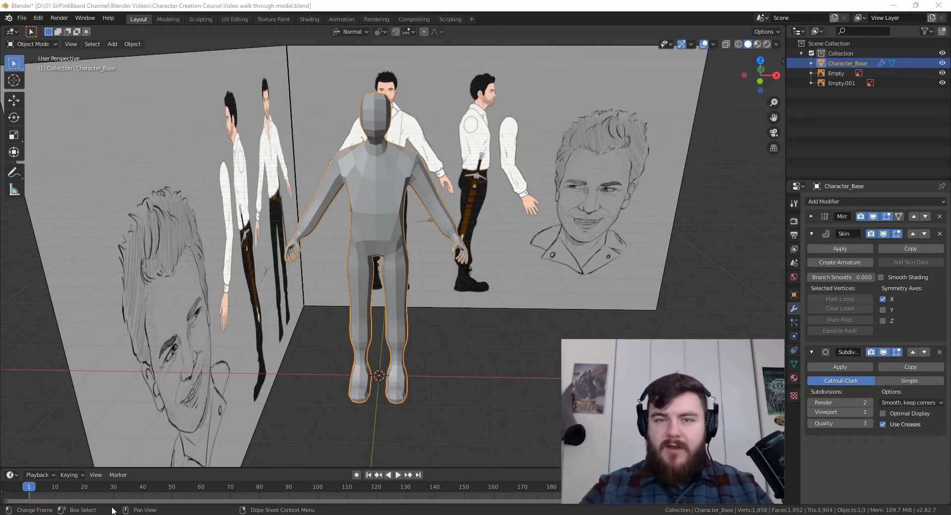
mouse_move(480, 371)
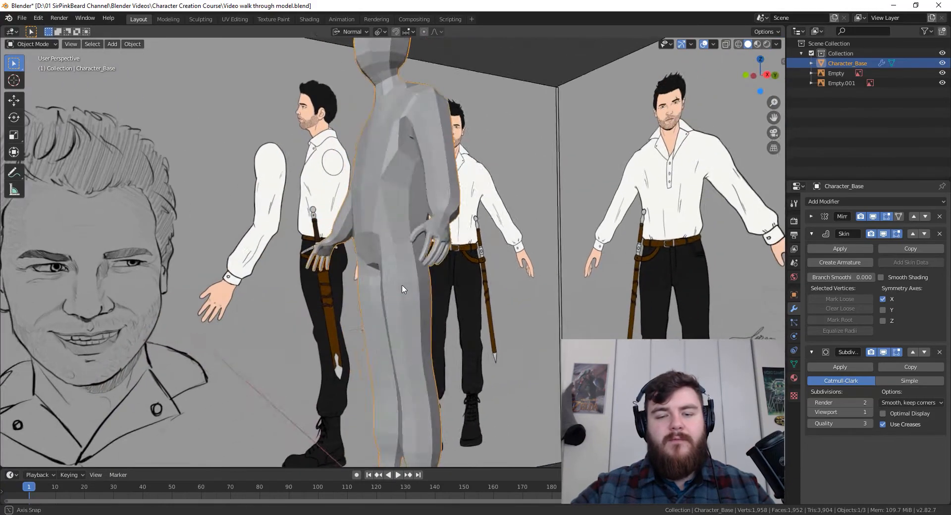
Orbit the viewport around the low-poly character base to inspect it.
drag(403, 288, 463, 309)
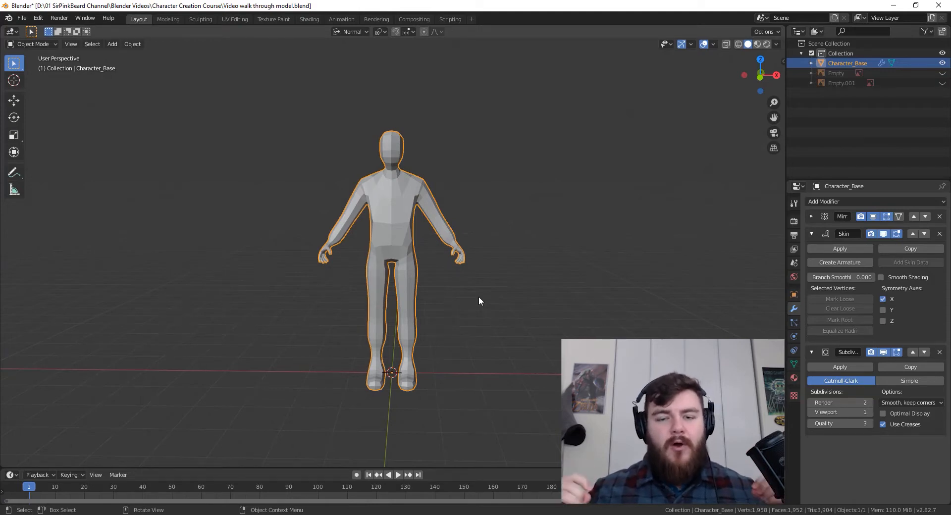
drag(479, 301, 446, 312)
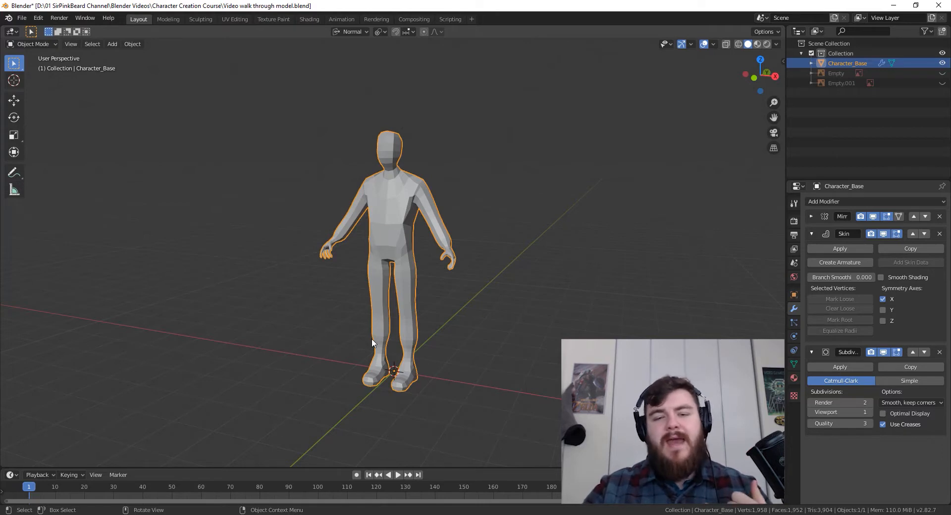
mouse_move(492, 272)
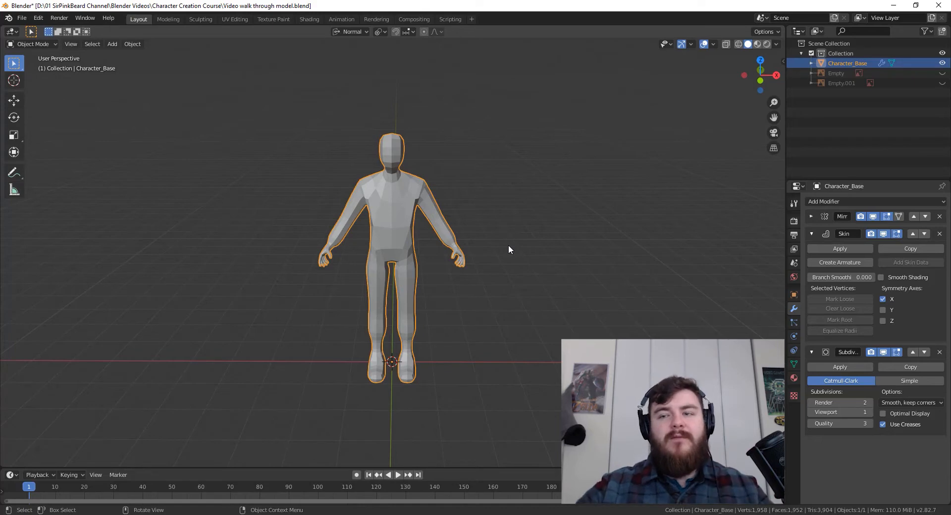
Duplicate Character_Base in place as a backup copy for the Back-ups collection.
key(Shift+D)
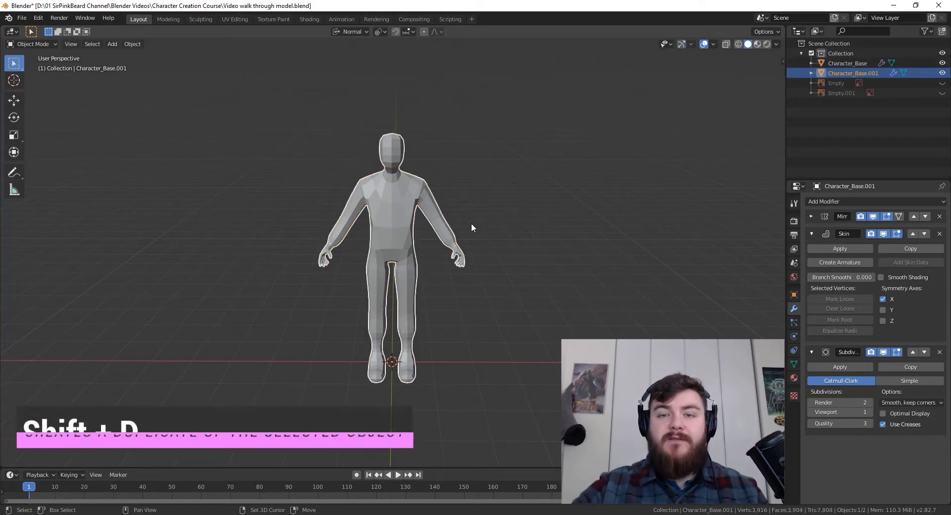
key(shift+d)
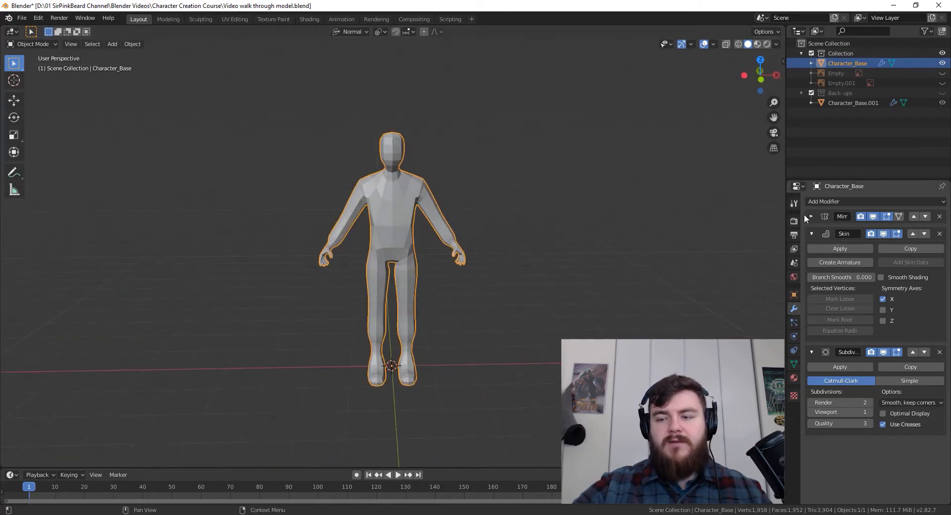
Apply the Mirror, Skin and Subdivision modifiers and enter Edit Mode on the mesh.
click(811, 217)
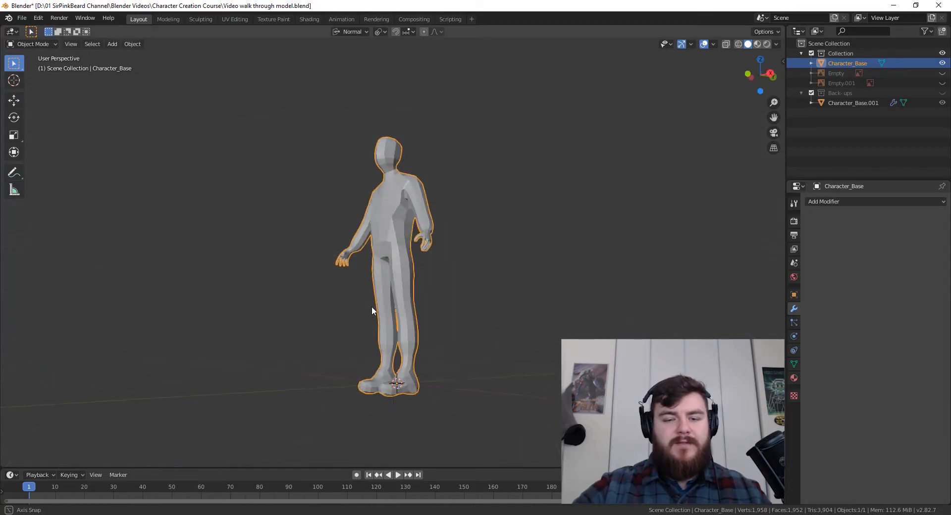
key(Tab)
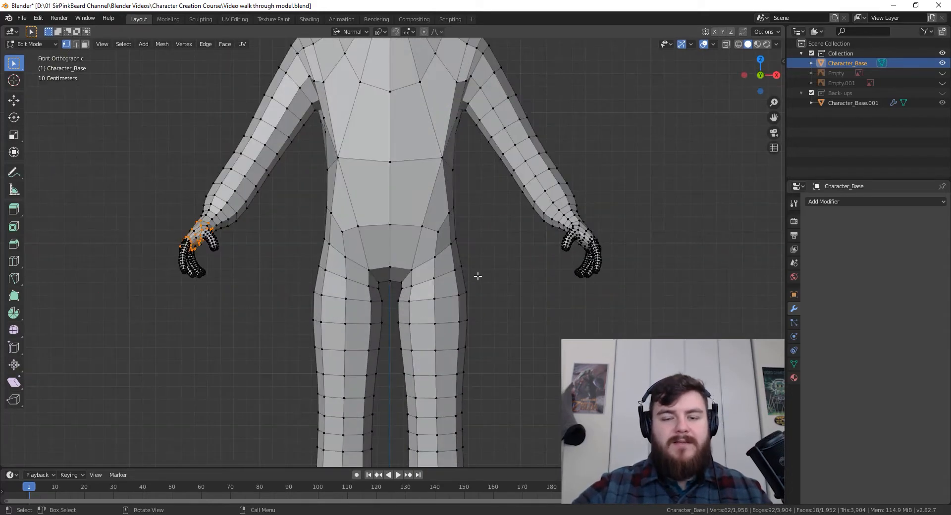
Box-select the left half of the mesh in front view and delete its vertices.
scroll(down, 3)
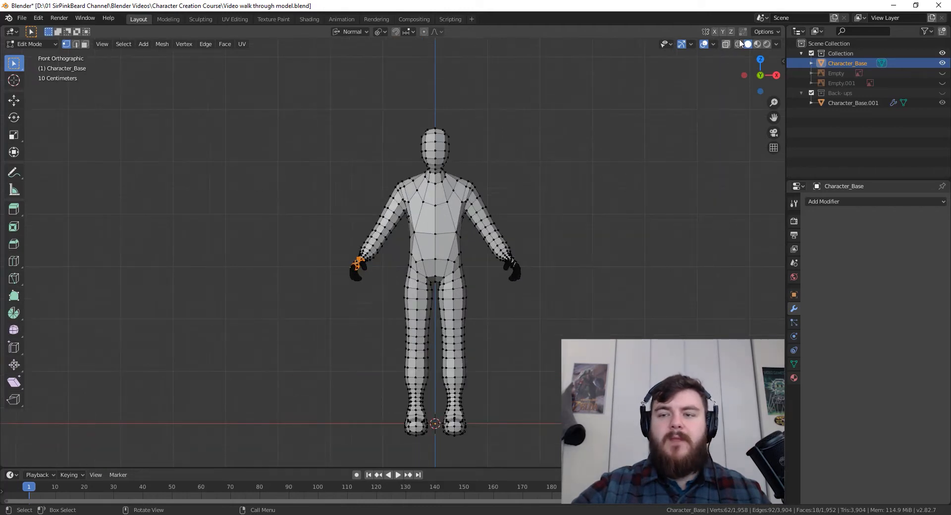
click(724, 43)
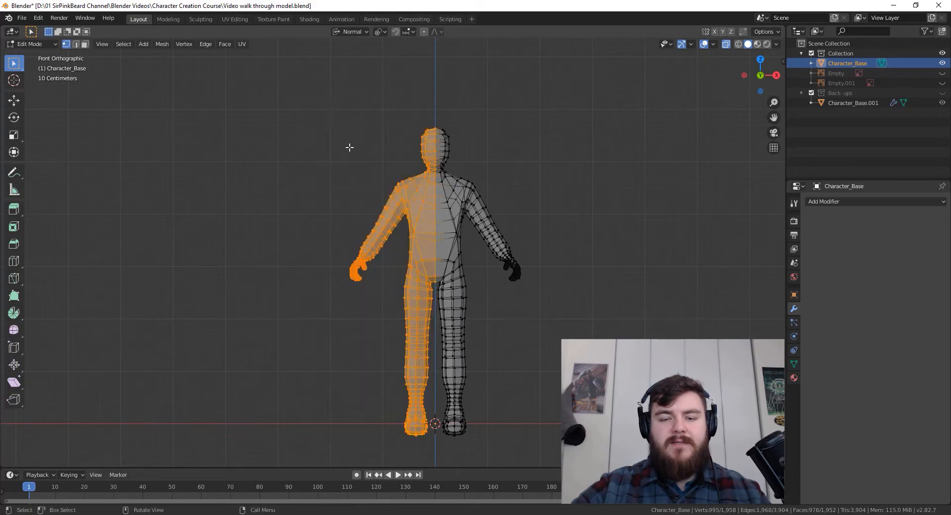
key(x)
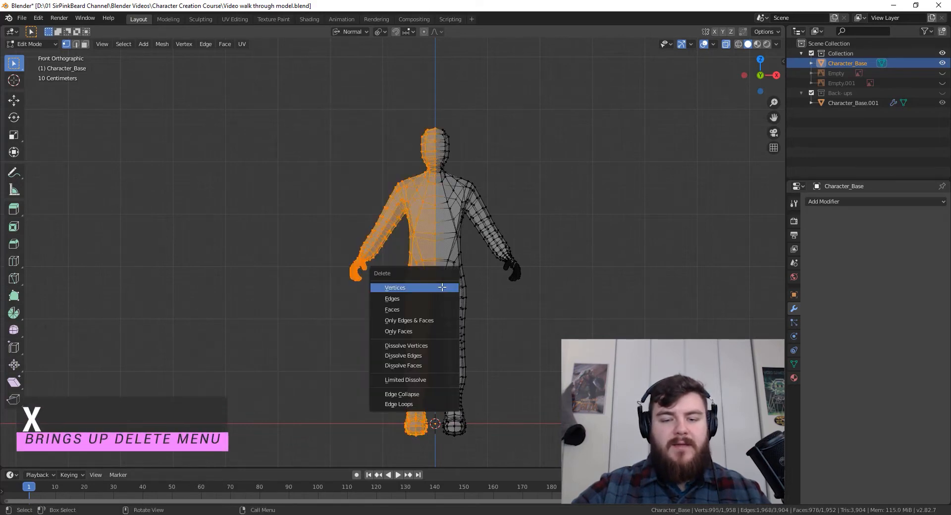
click(395, 287)
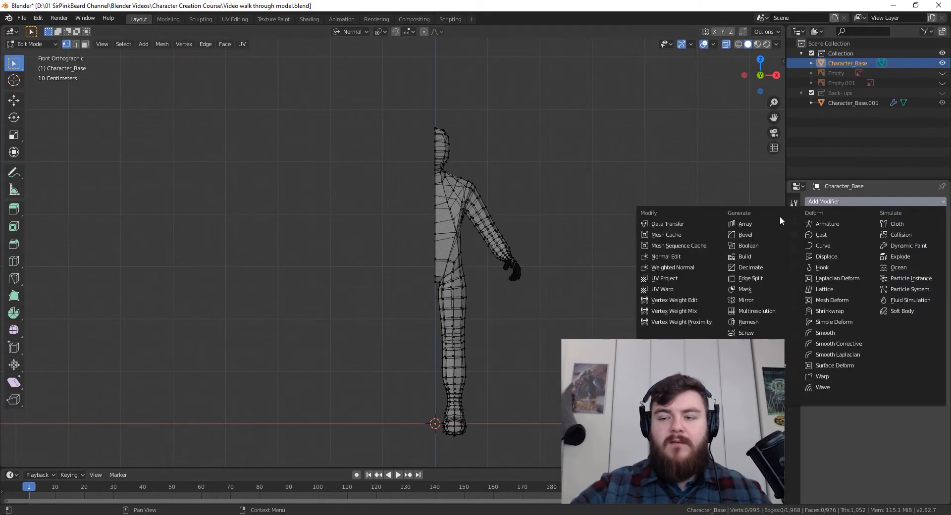
Add a Mirror modifier to rebuild the character's missing left half.
click(744, 300)
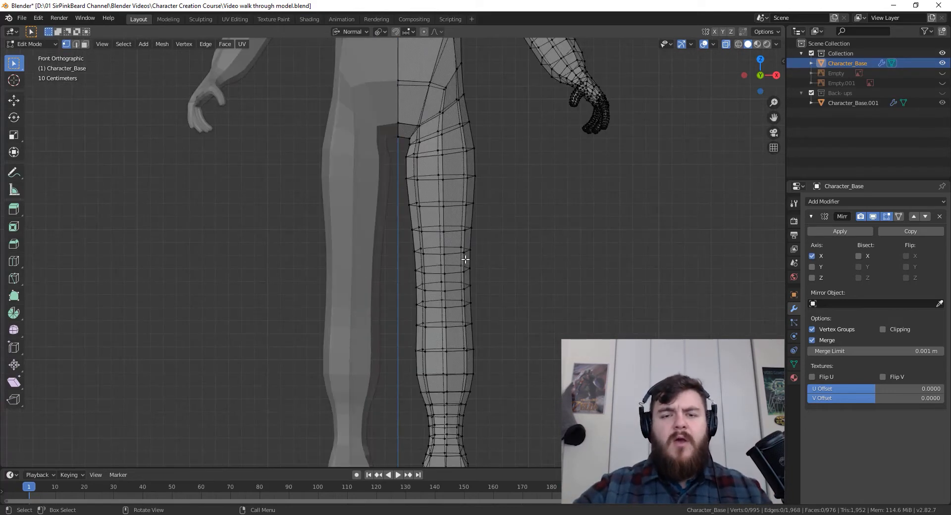
Separate the leg faces into their own object and rename it in the Outliner.
scroll(down, 3)
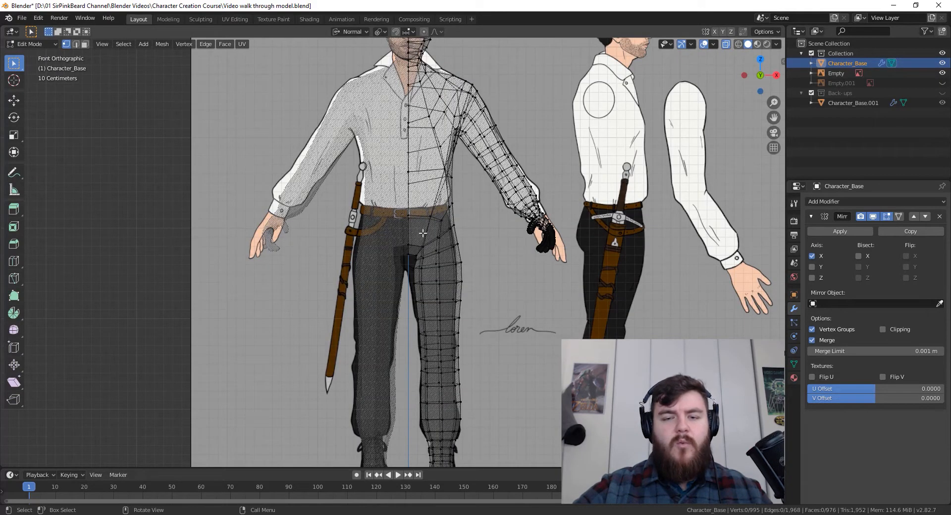
mouse_move(448, 394)
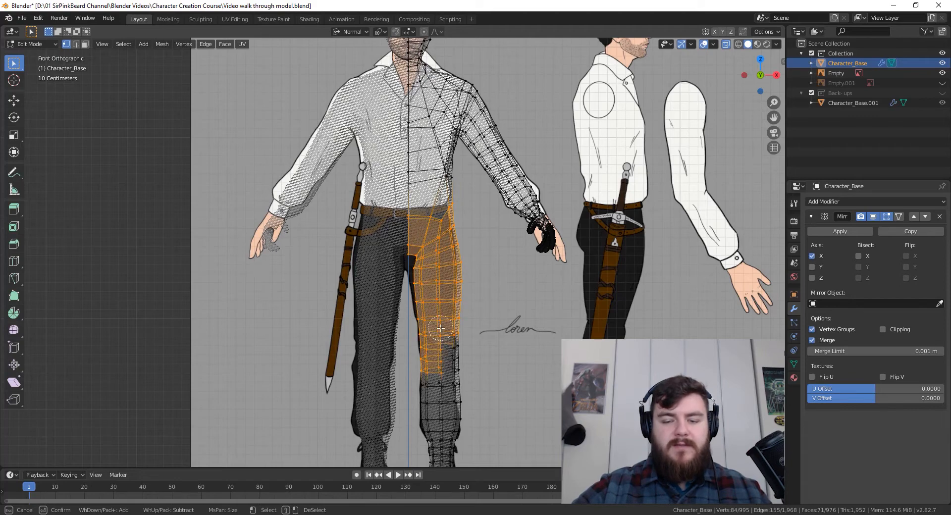
key(c)
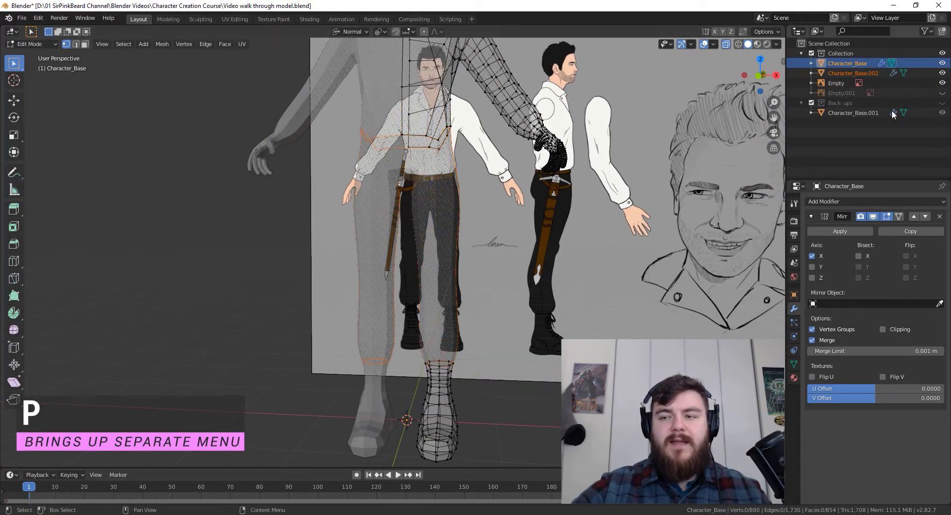
click(853, 73)
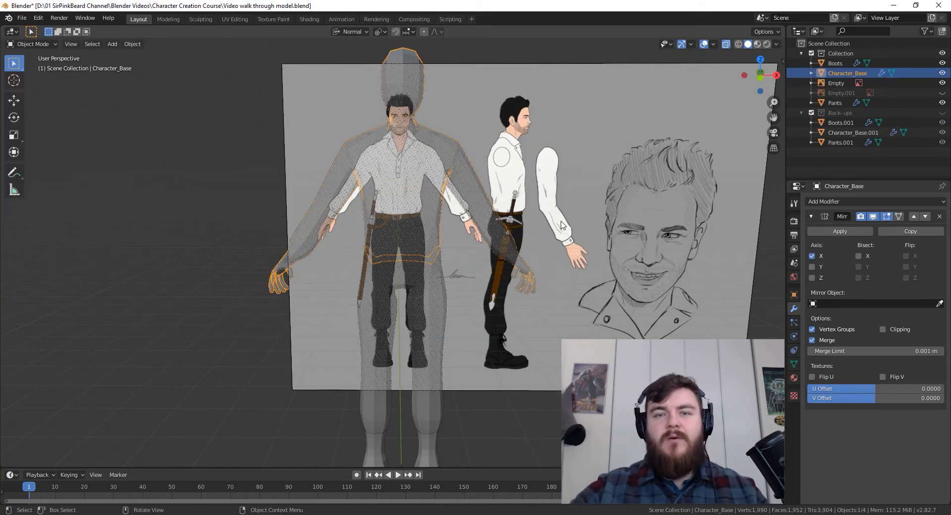
mouse_move(540, 262)
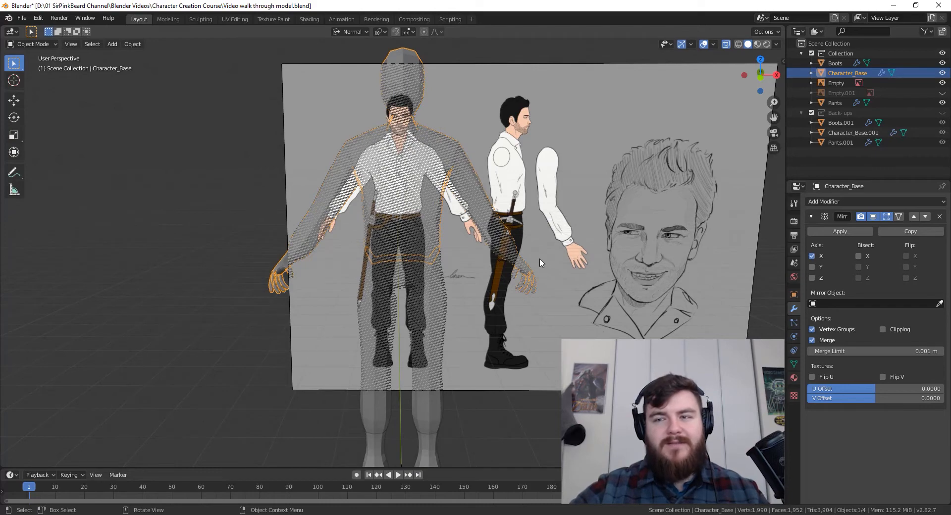
Separate the shirt, hands and head into their own objects and unhide the reference images.
key(Tab)
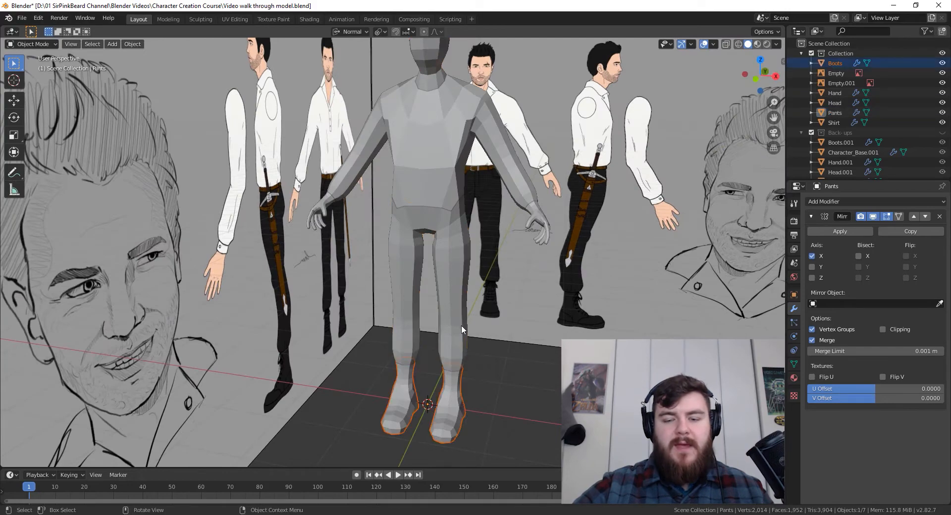
click(834, 93)
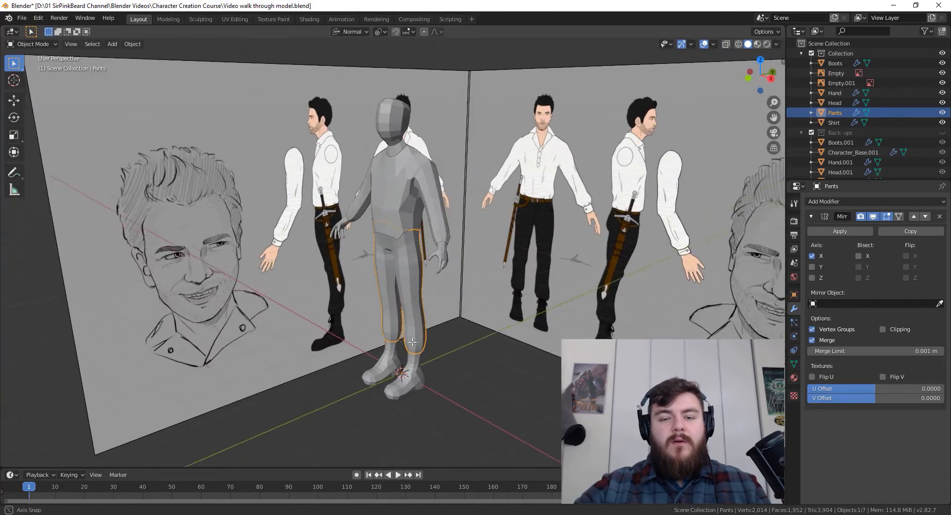
drag(412, 339, 449, 342)
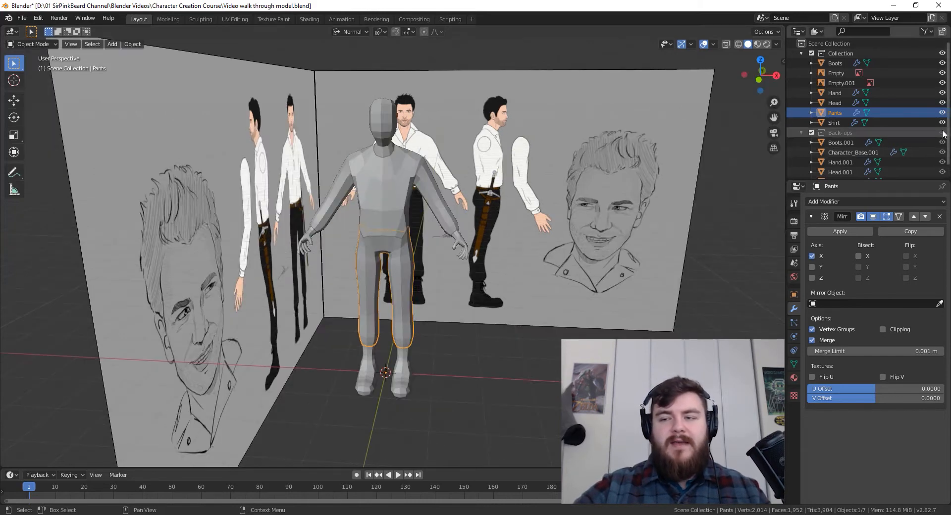
mouse_move(942, 123)
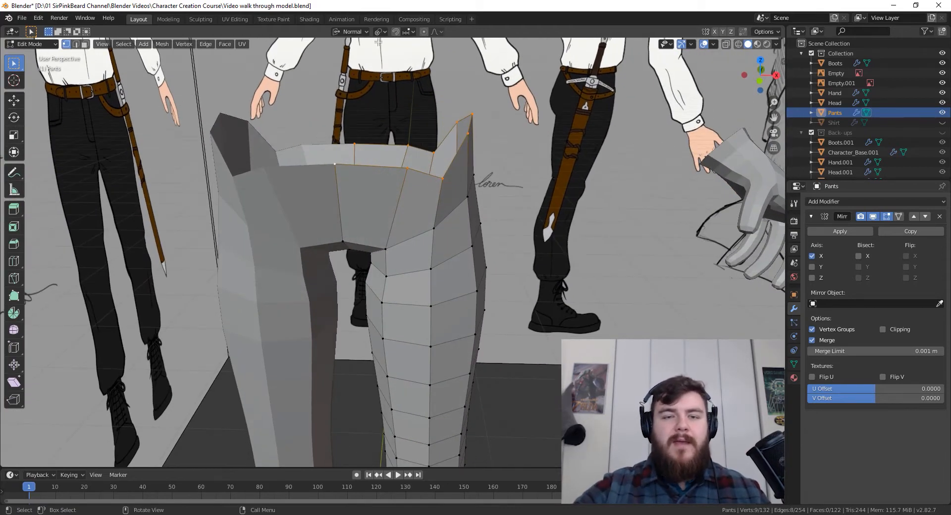
Set Transform Orientation to Global and scale the waist loop to zero on Z to flatten it.
click(351, 32)
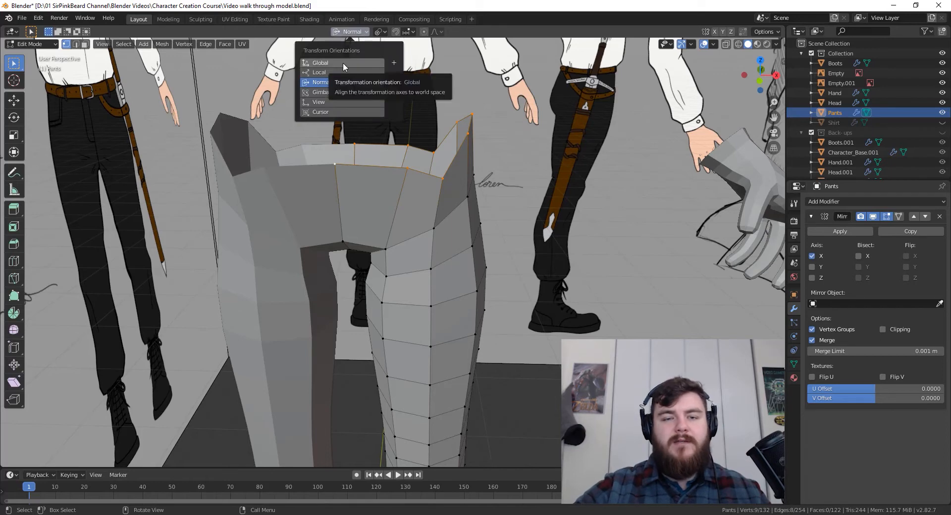
click(381, 32)
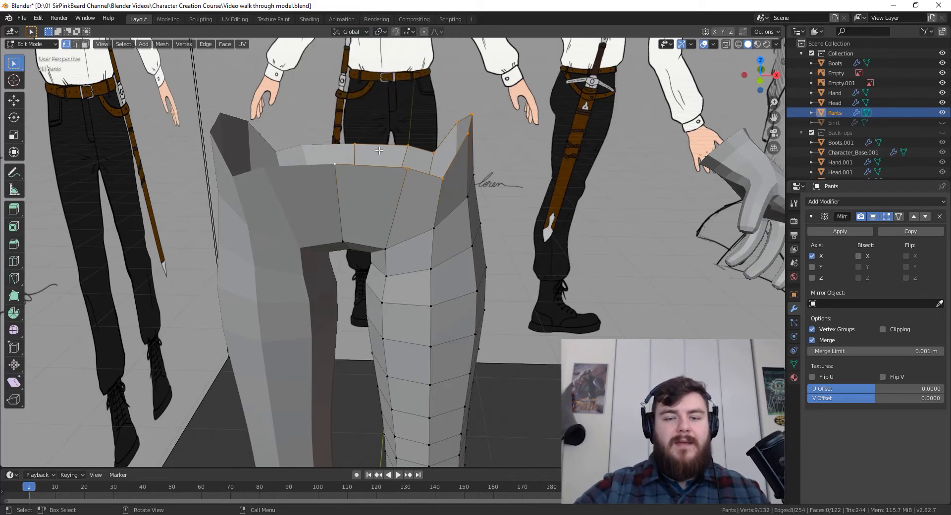
key(s)
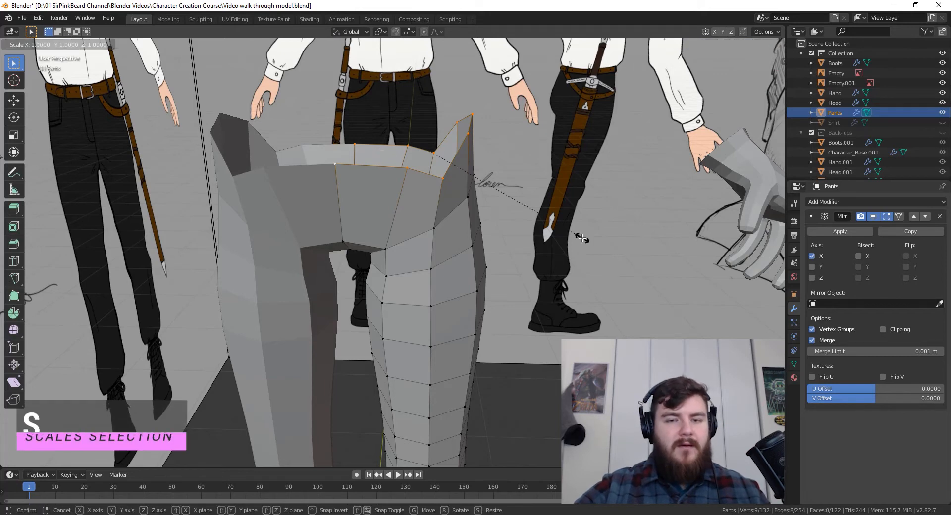
key(z)
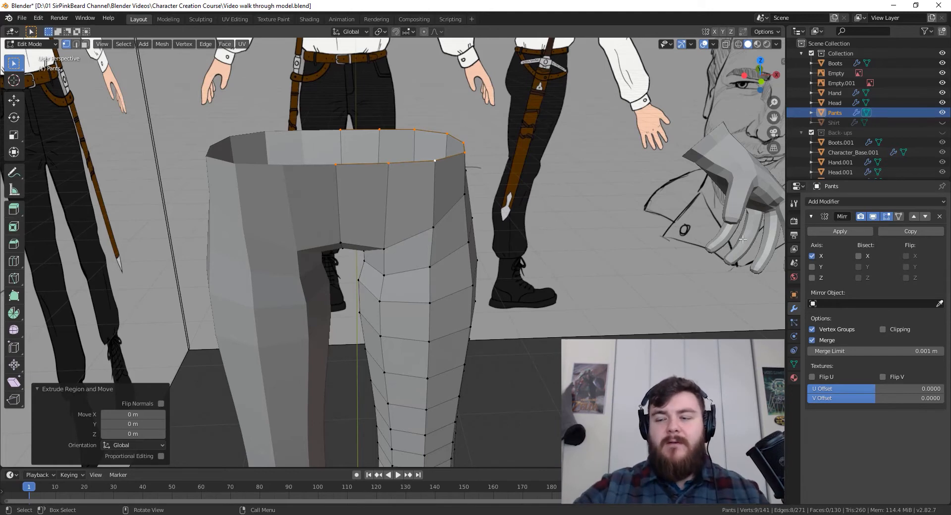
Scale the extruded waist loop inward with Mirror Clipping enabled, then leave Edit Mode.
key(s)
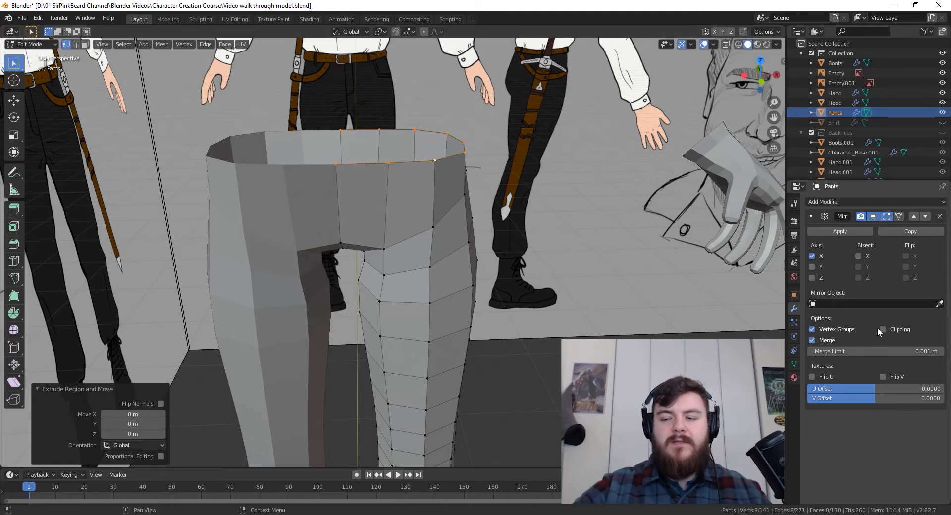
click(881, 328)
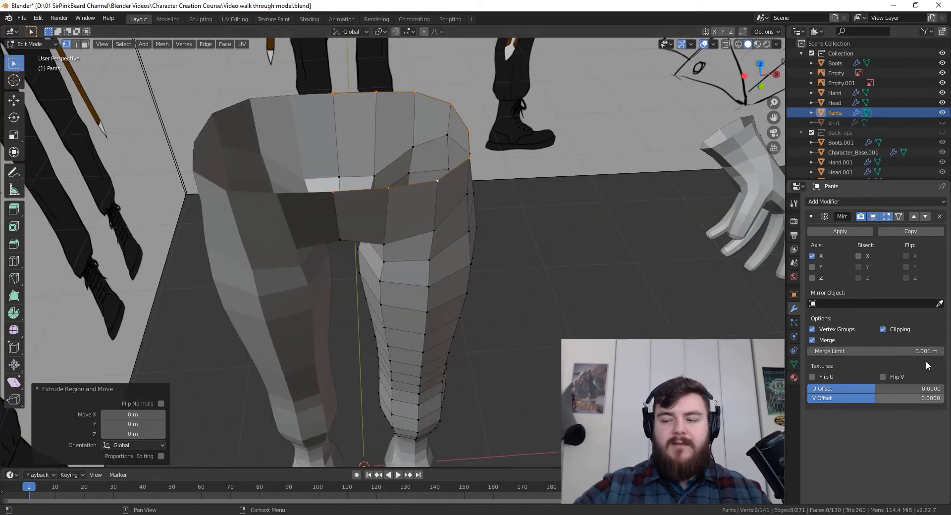
mouse_move(581, 207)
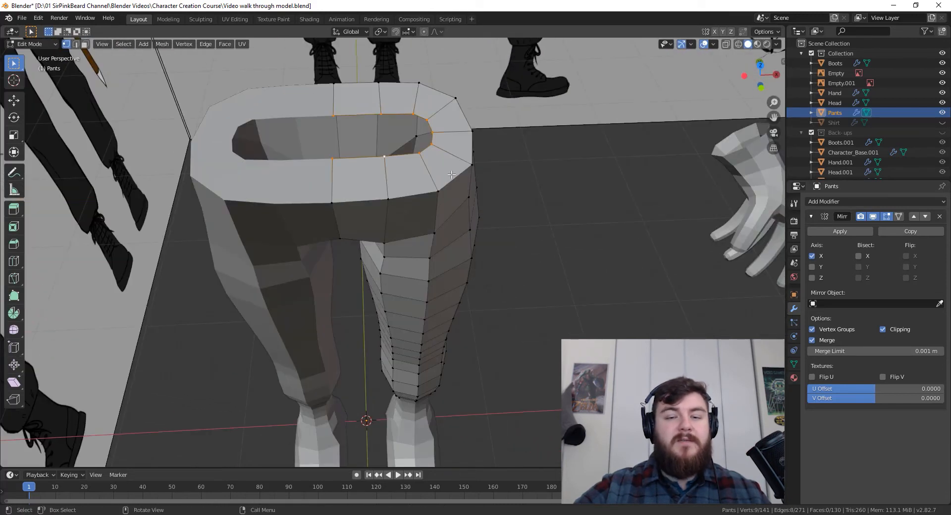
key(f)
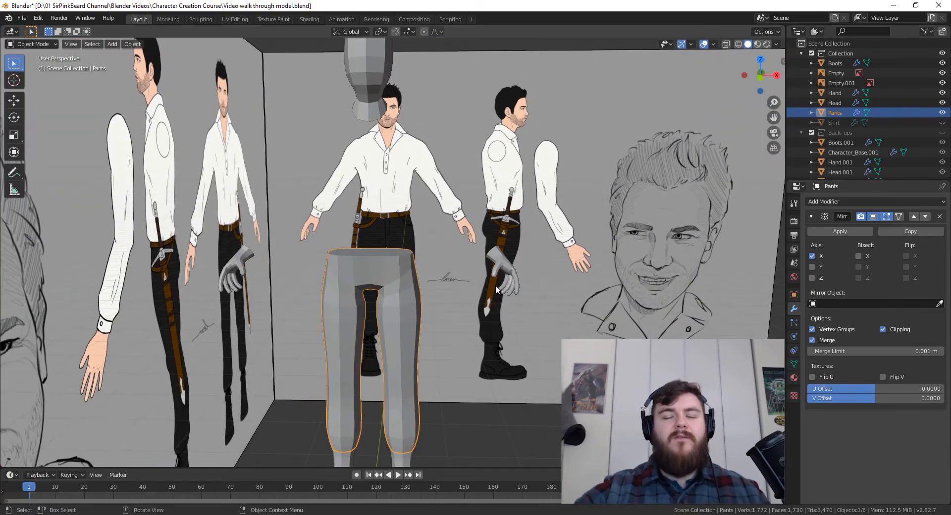
mouse_move(427, 168)
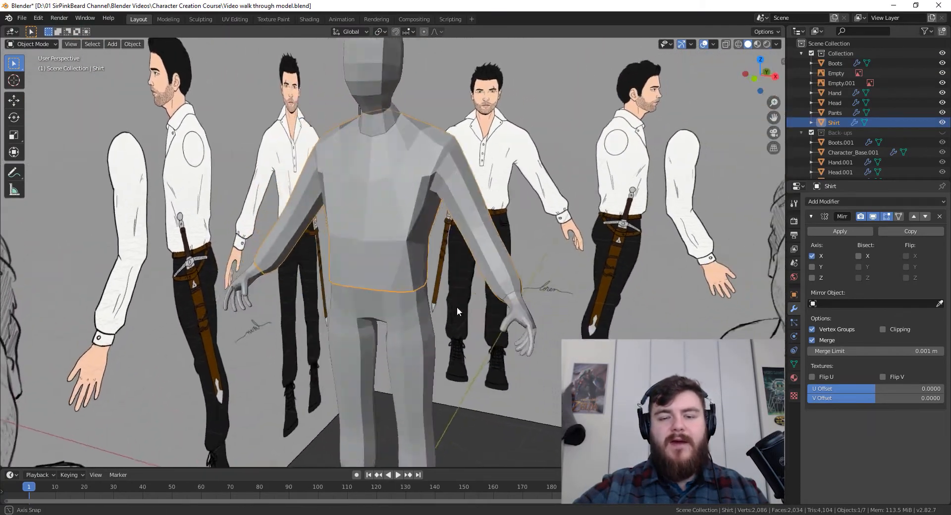
Orbit to the Shirt object and enter Edit Mode on its mesh.
drag(458, 310, 418, 273)
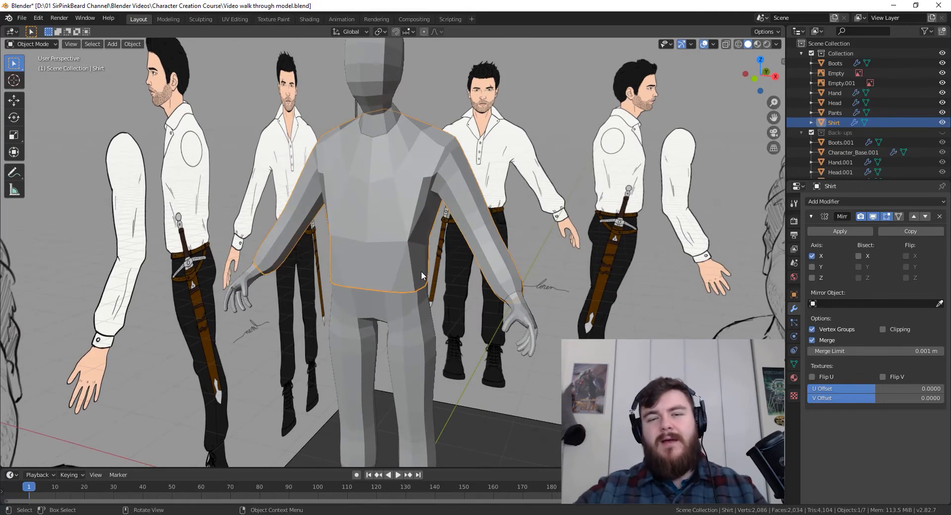
key(Tab)
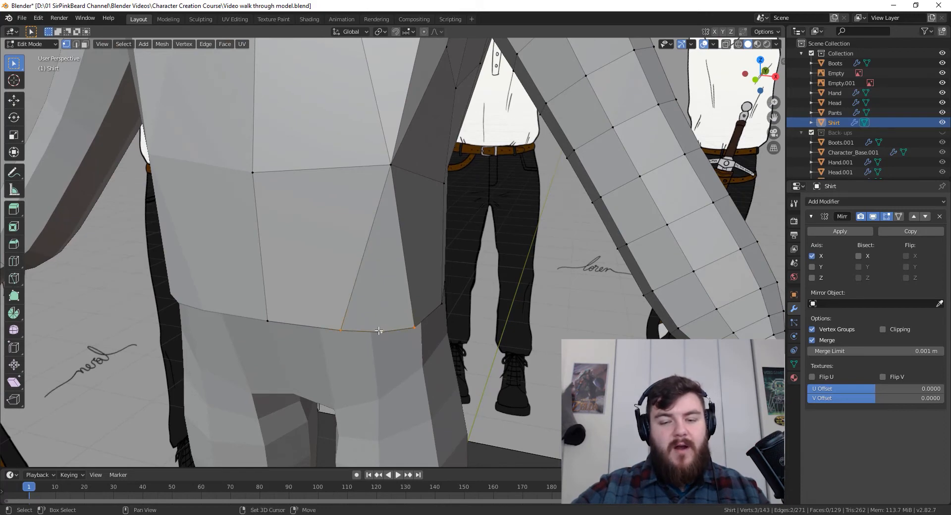
Merge the shirt's lower hem vertices into one vertex at their centre with Alt+M.
click(415, 327)
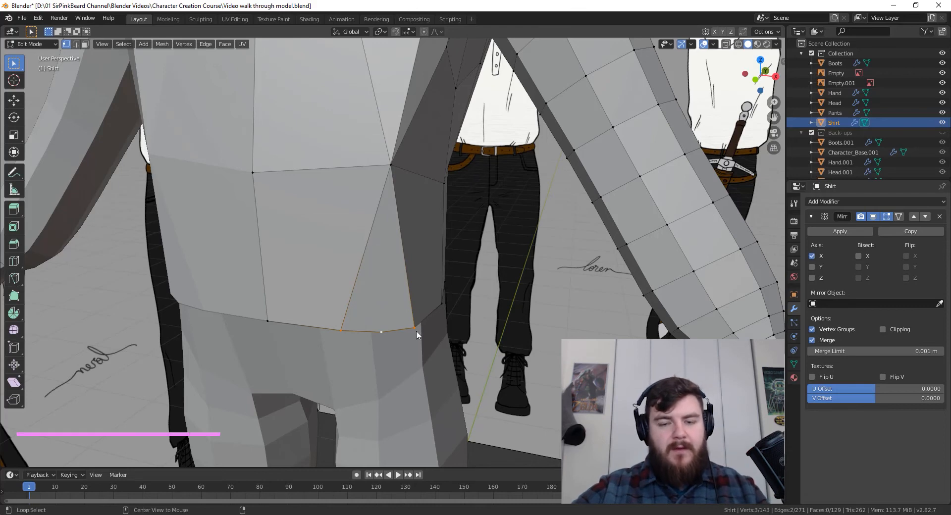
key(alt+m)
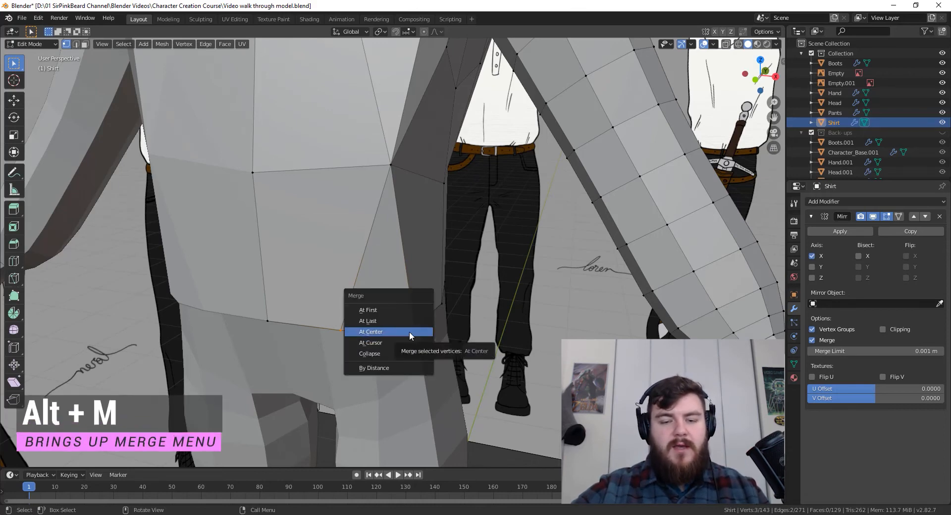
click(371, 331)
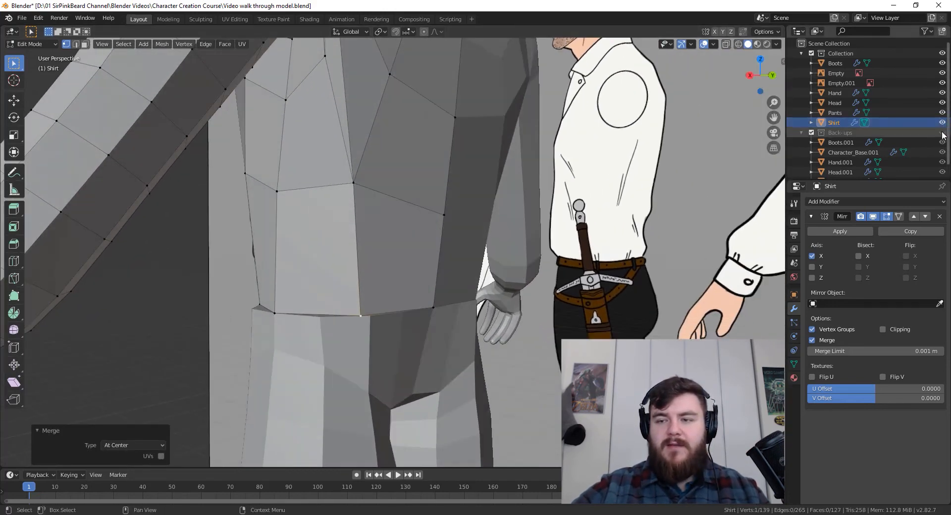
mouse_move(942, 122)
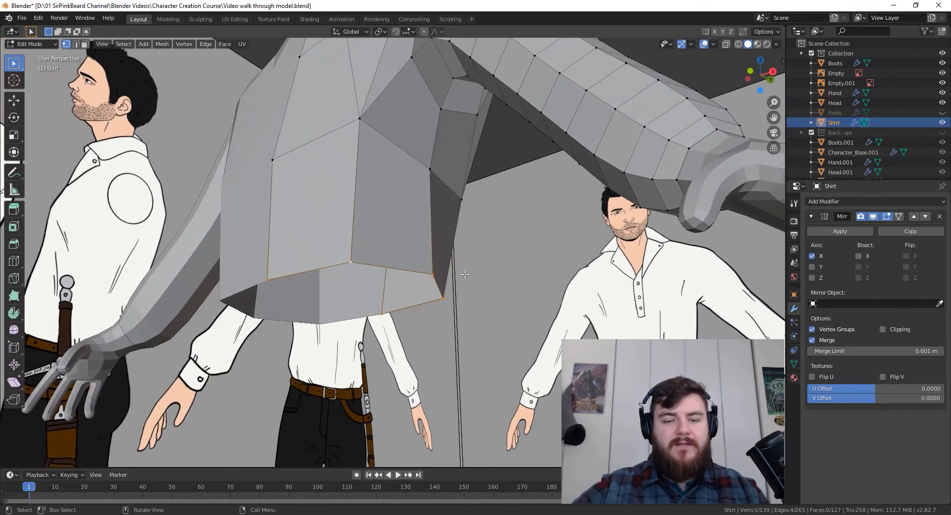
Extrude the shirt's bottom edge loop and scale the new ring inward toward its centre.
key(e)
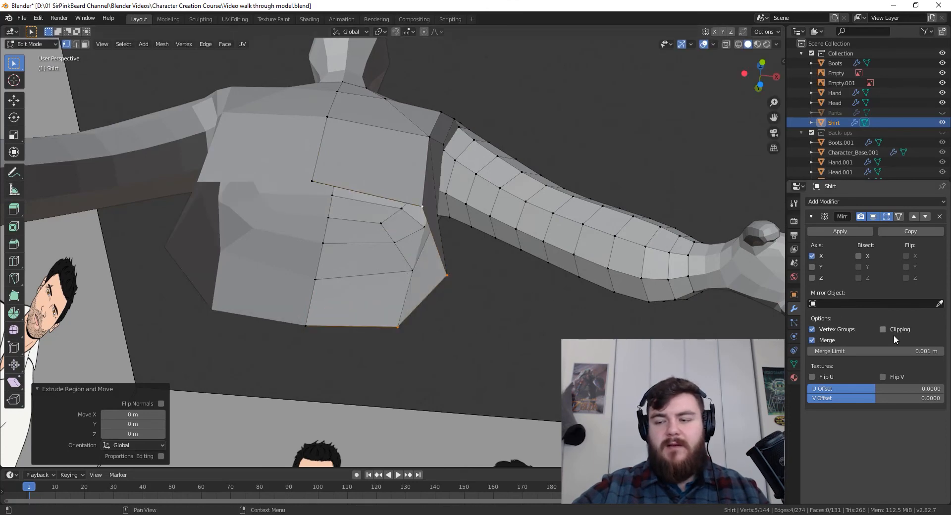
key(s)
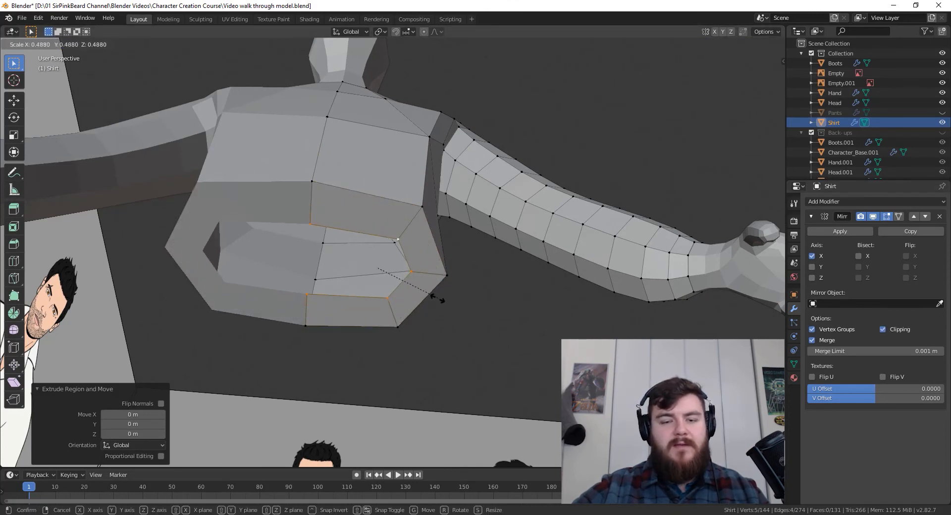